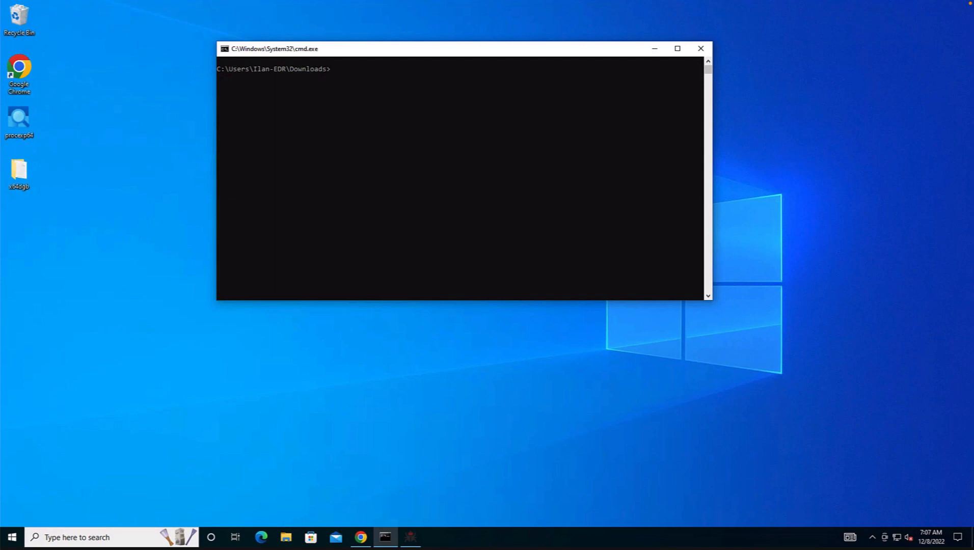
- Clear the console, run 'Blindside.exe stealth', and switch to x64dbg
text(cls)
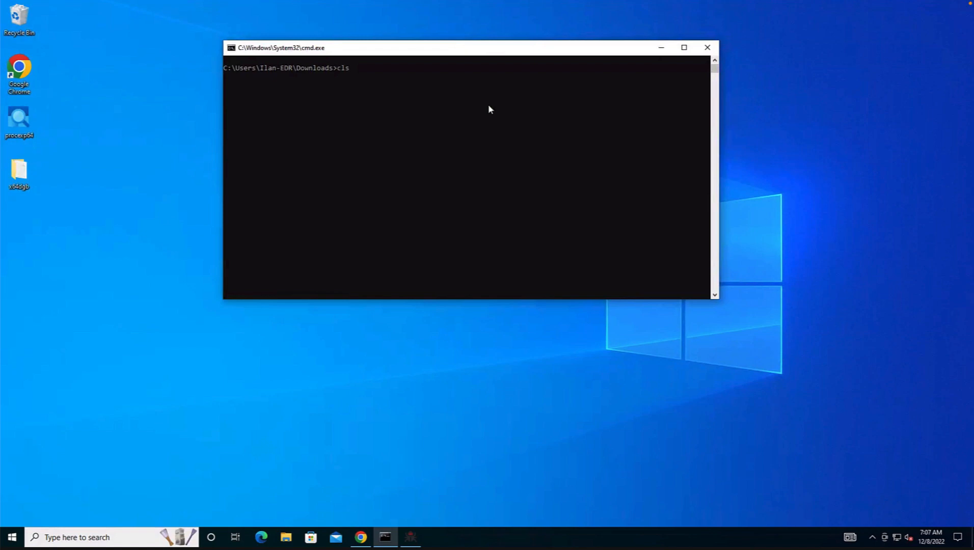
text(Blindside.exe stealth)
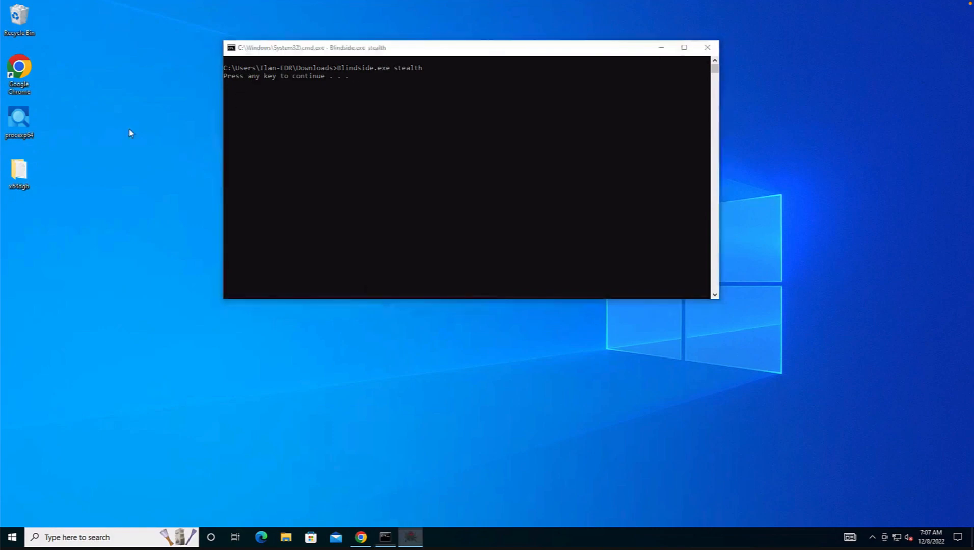
click(25, 15)
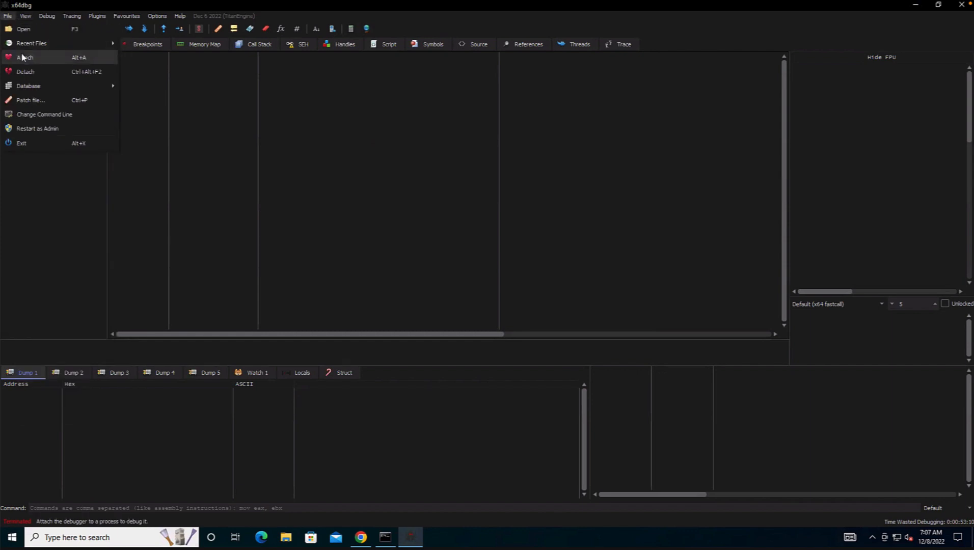
- Attach x64dbg to Blindside (PID 2416) and view ntdll's NtCreateThreadEx hook jump
click(26, 57)
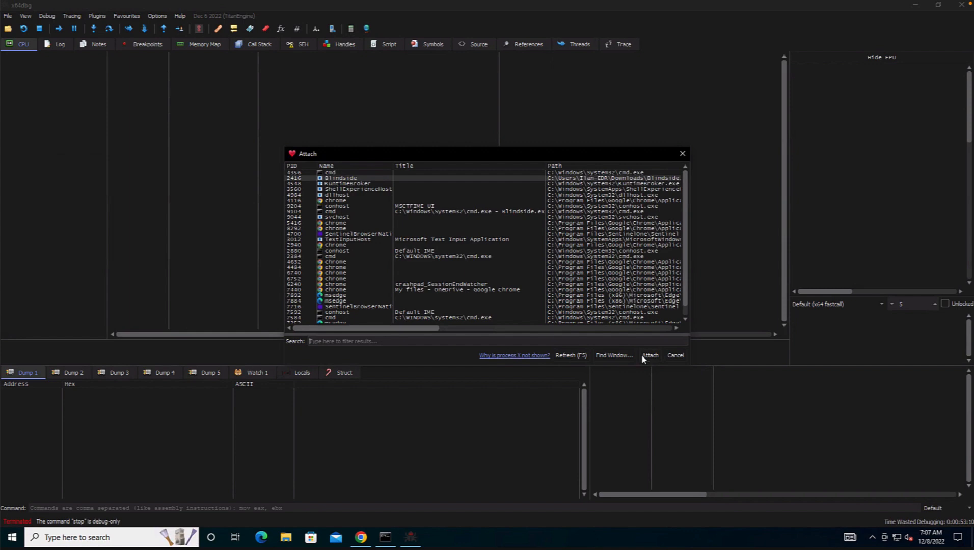
click(650, 355)
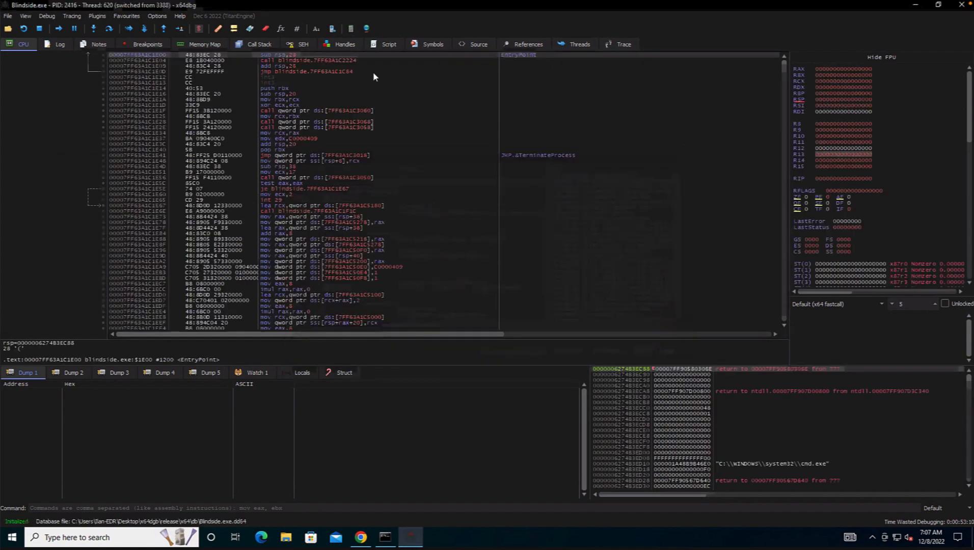
click(433, 44)
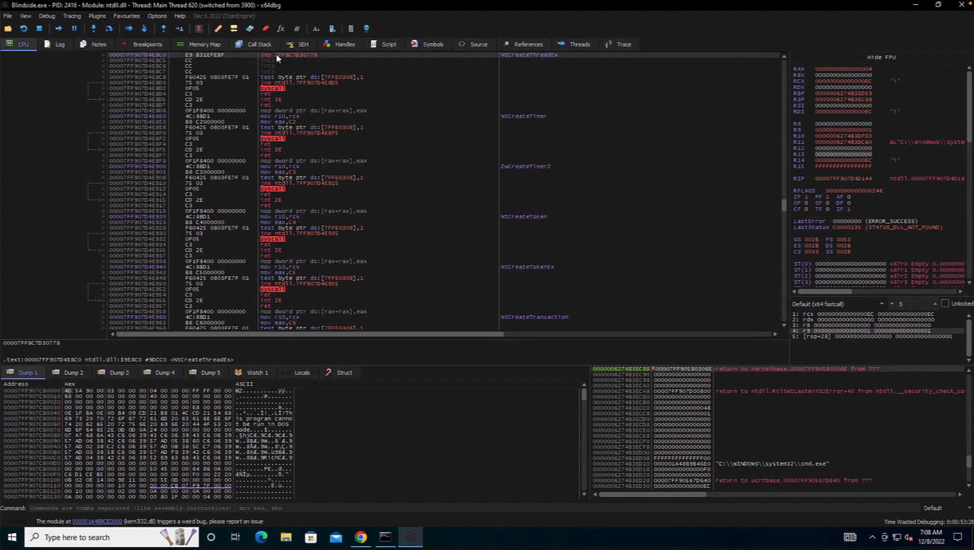
mouse_move(370, 533)
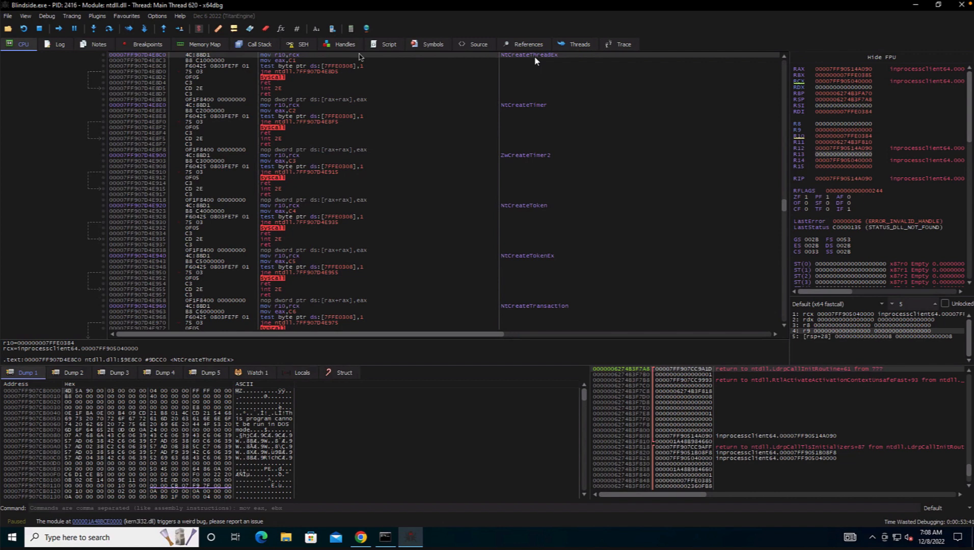
mouse_move(280, 62)
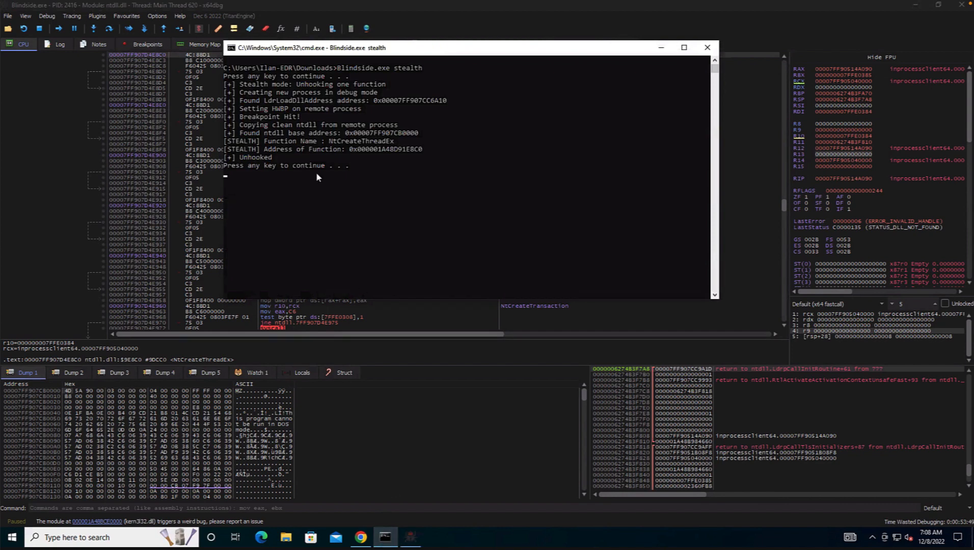
mouse_move(311, 138)
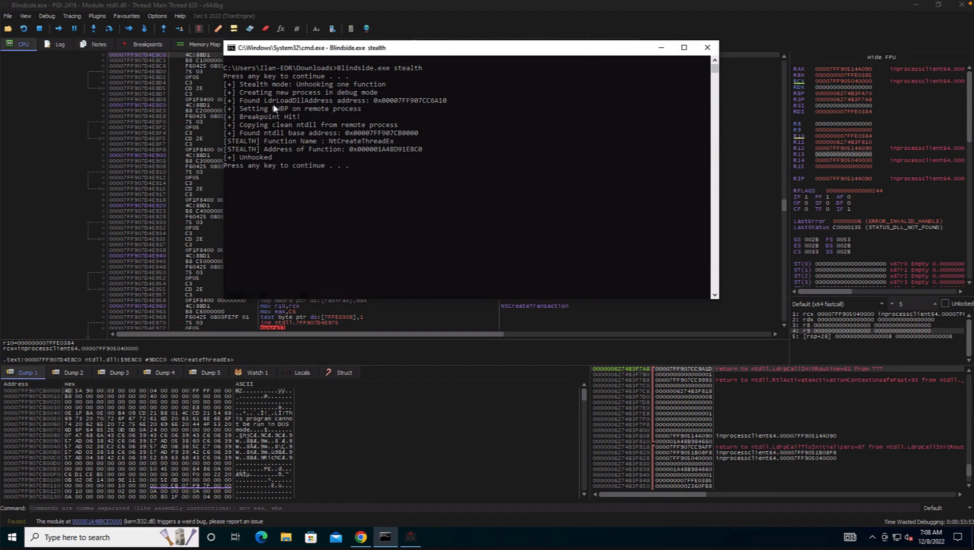
mouse_move(410, 102)
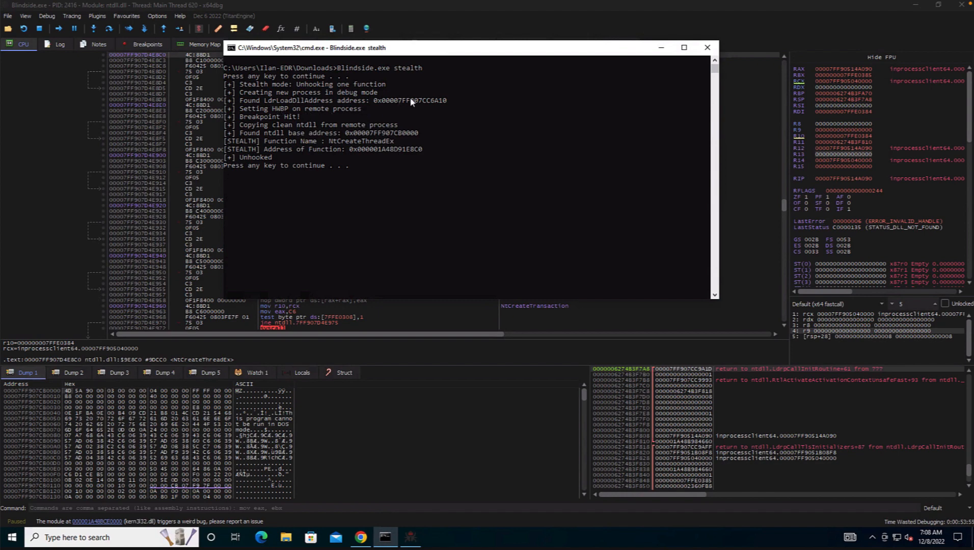
mouse_move(274, 108)
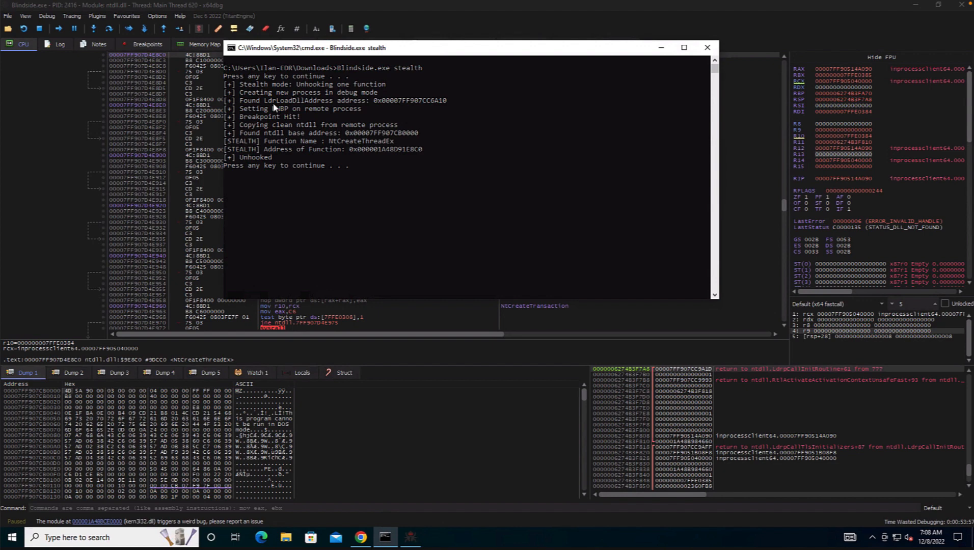
mouse_move(286, 164)
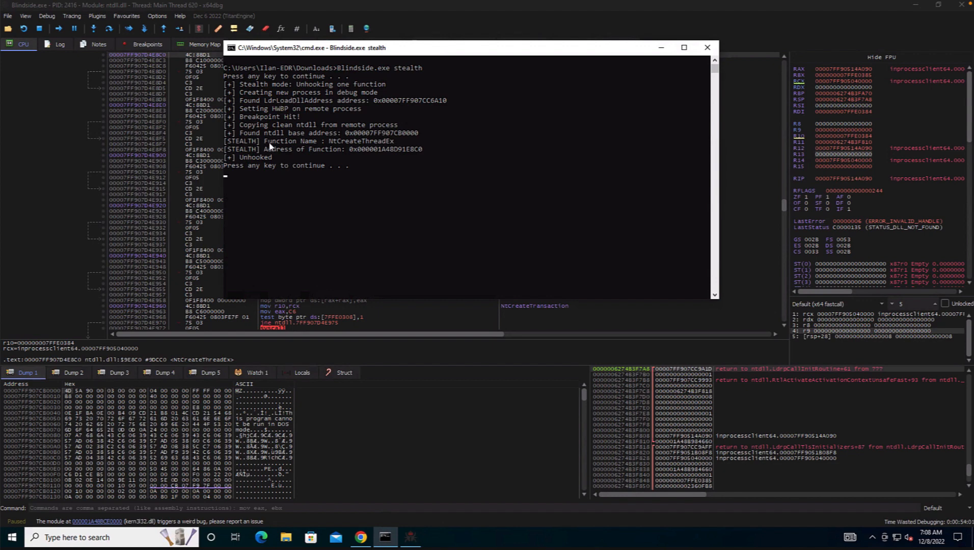
mouse_move(305, 127)
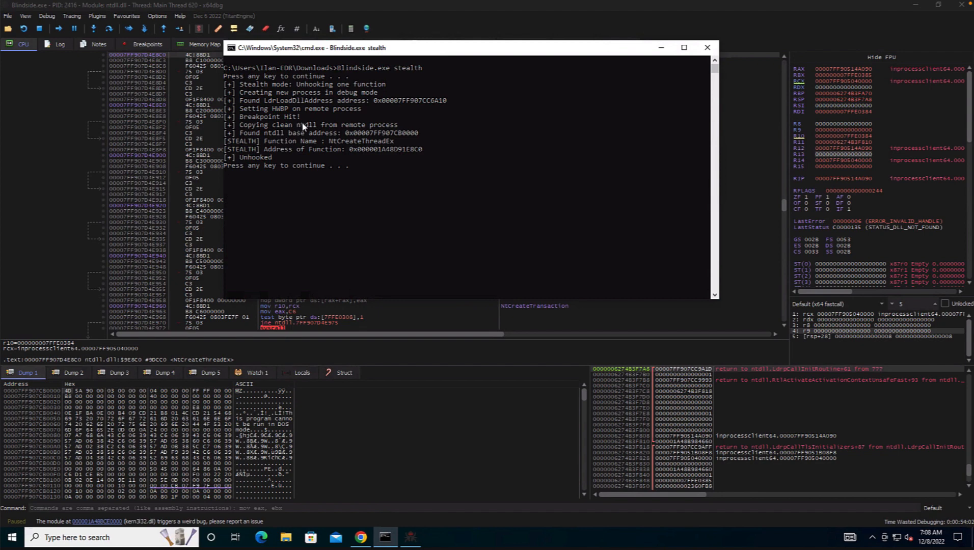